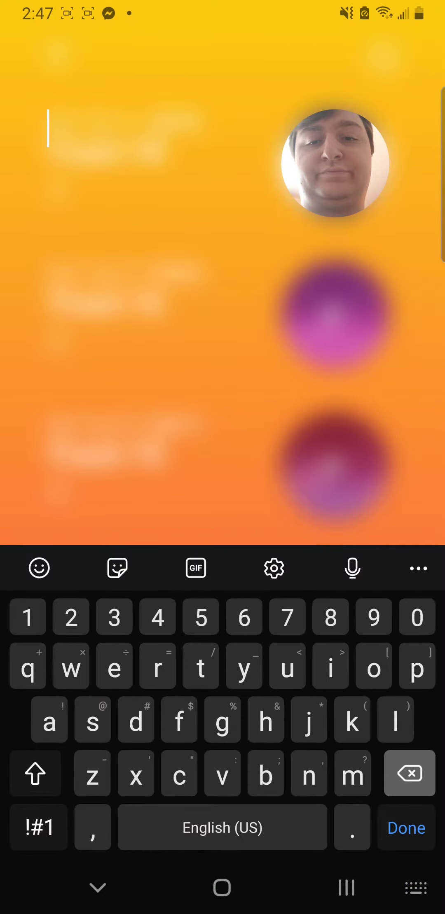
Enter the new title 'test for dropbox' and confirm the rename with Done.
{"action": "type", "text": "test"}
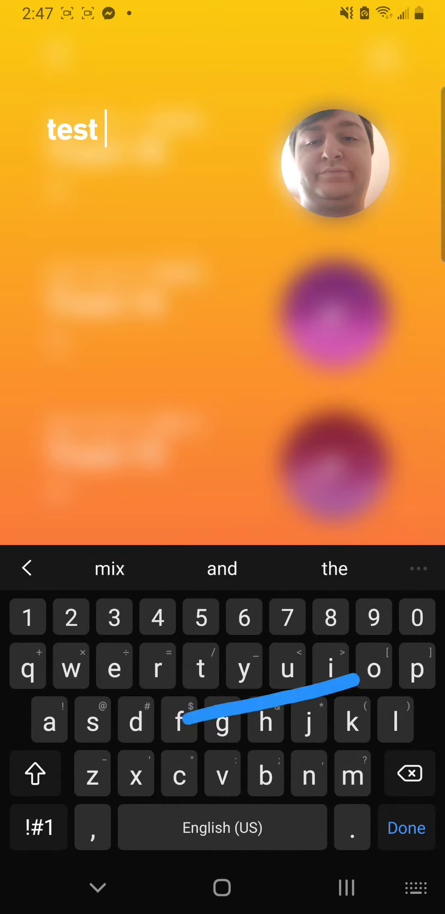
{"action": "type", "text": "for dropb"}
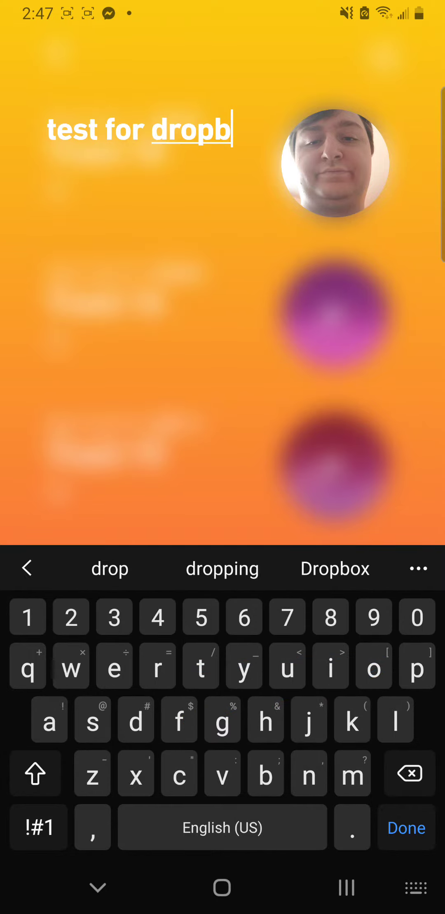
{"action": "left_click", "coordinate": [406, 828]}
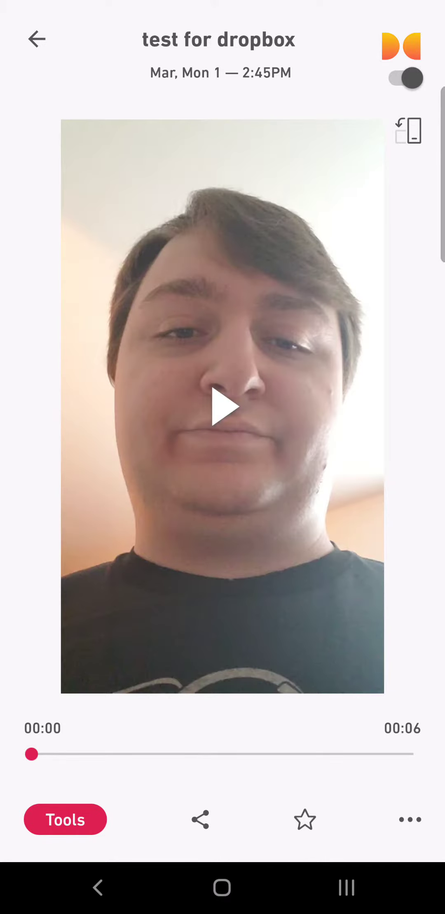
Select the 'test for dropbox' recording from the list to view its details.
{"action": "left_click", "coordinate": [222, 406]}
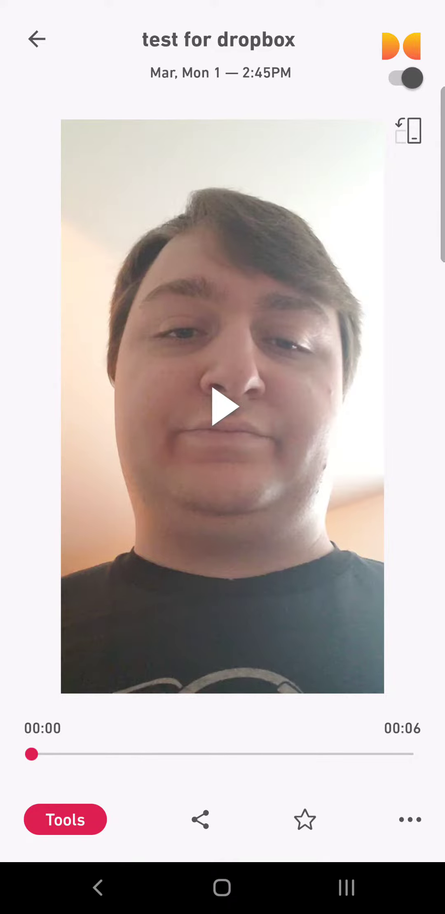
Share the recording's video and choose More Video Apps to reach the system share sheet.
{"action": "left_click", "coordinate": [200, 819]}
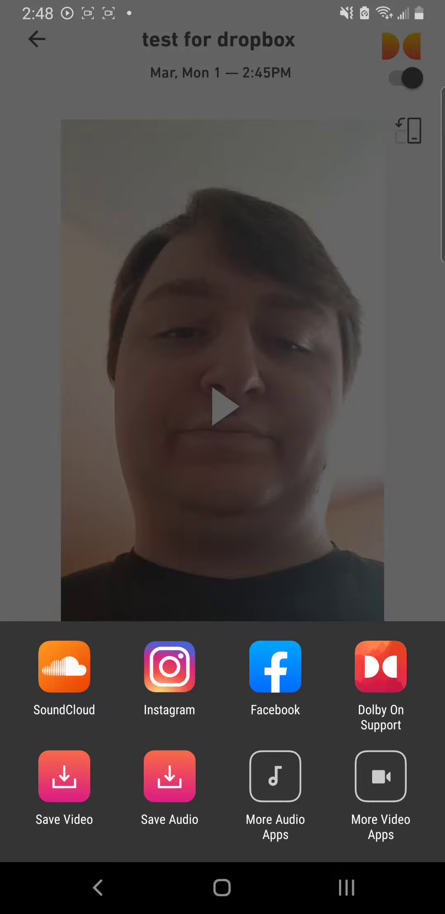
{"action": "left_click", "coordinate": [64, 777]}
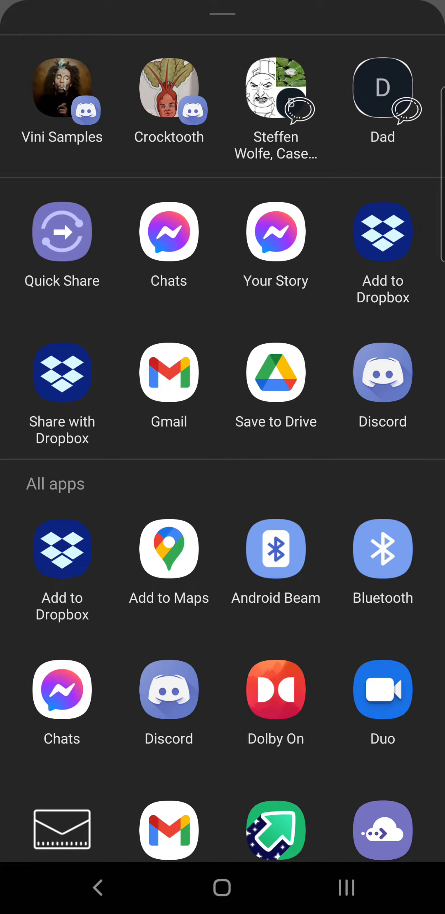
Choose Add to Dropbox so the Dropbox folder chooser appears for the recording.
{"action": "left_click", "coordinate": [383, 232]}
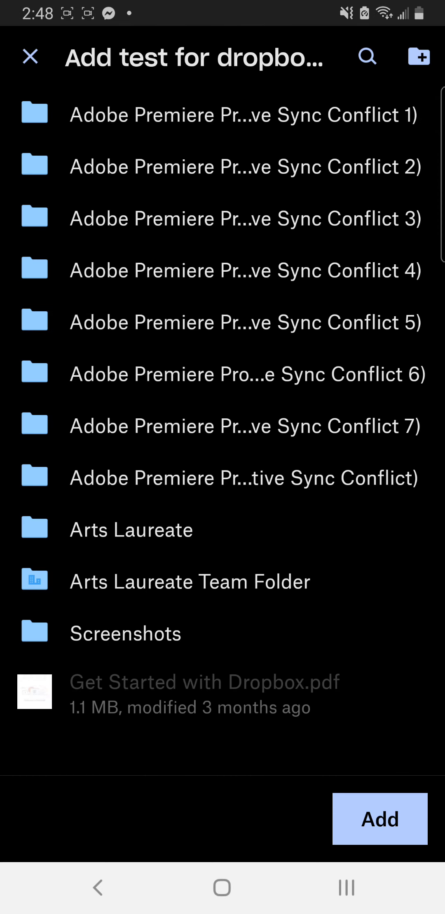